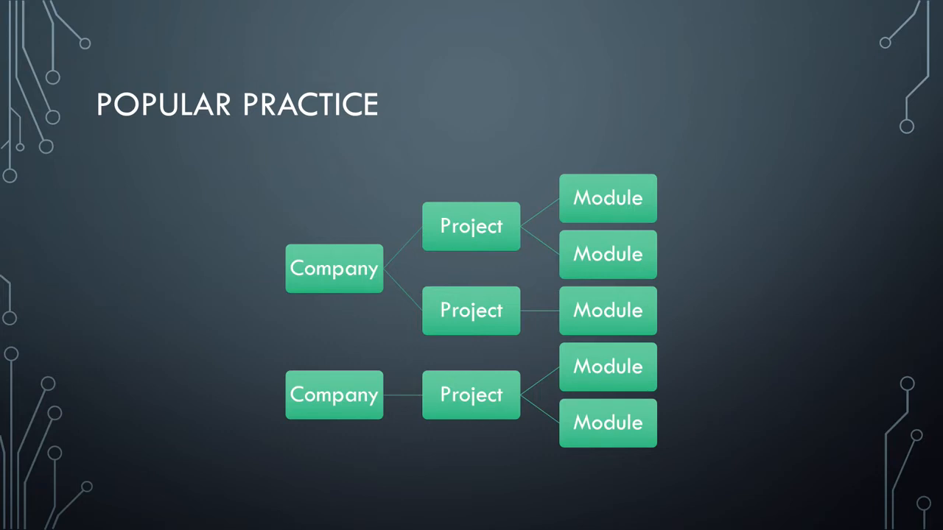
pyautogui.press('right')
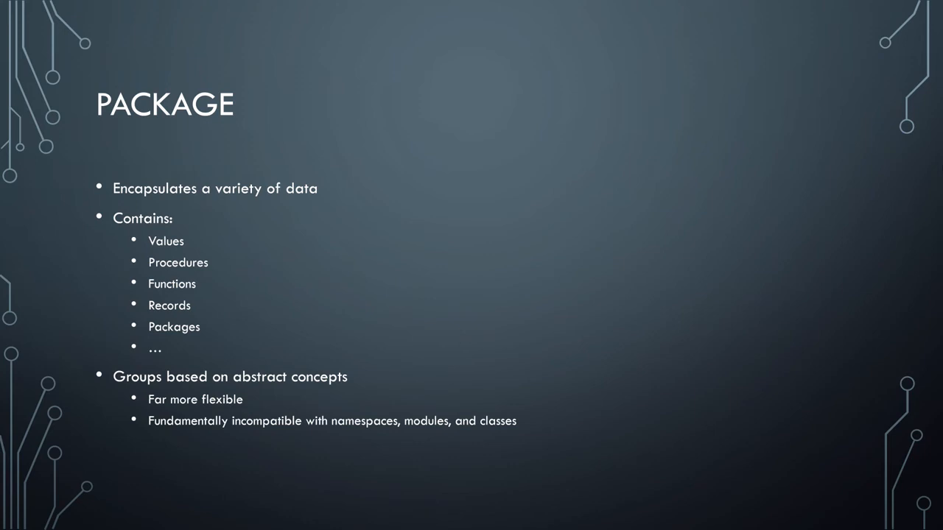
pyautogui.press('Right')
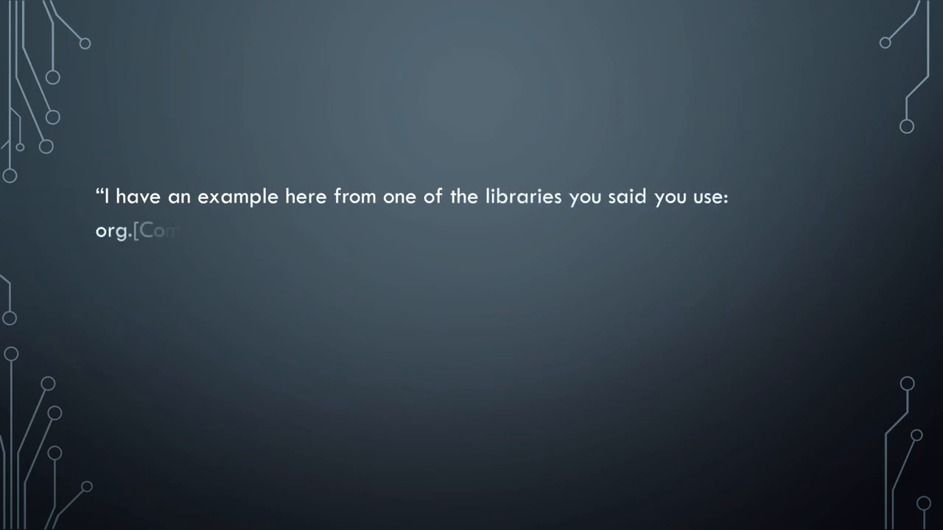
pyautogui.write('[Company].[Company]Sorter.[Co')
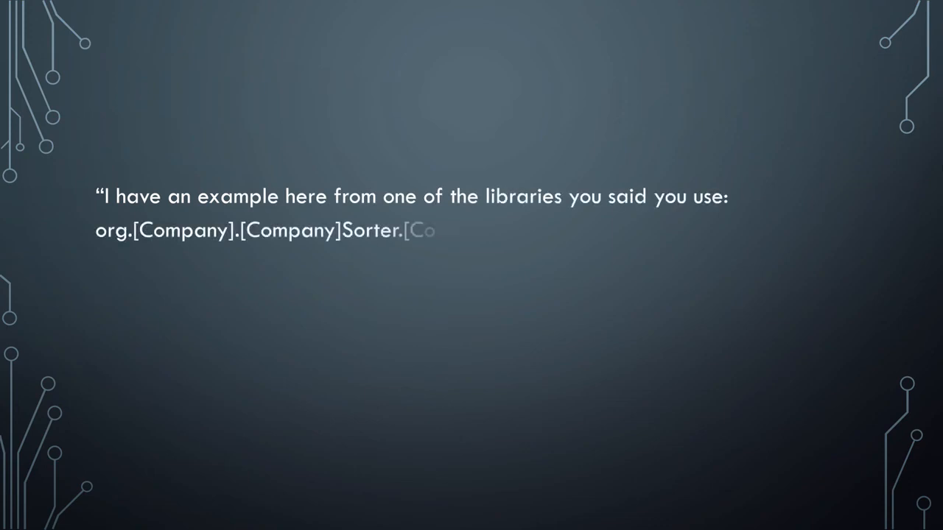